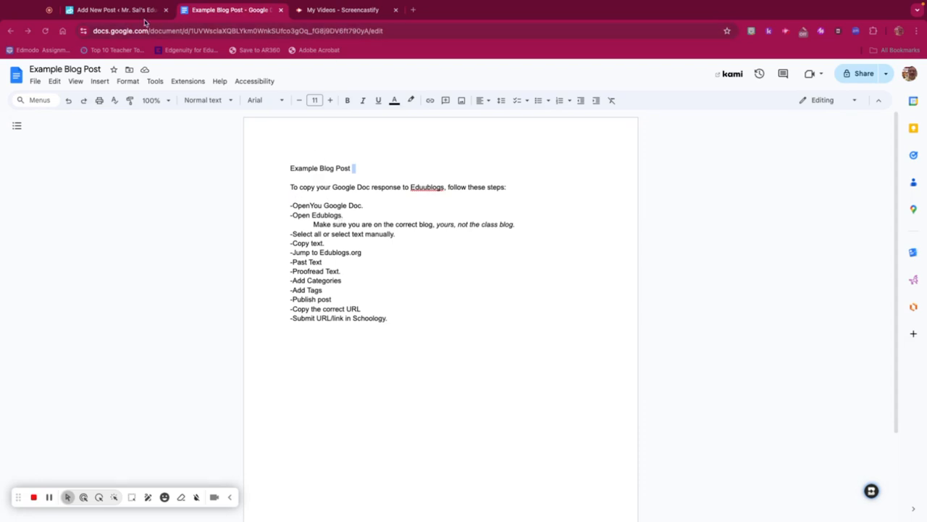
mouse_move(116, 10)
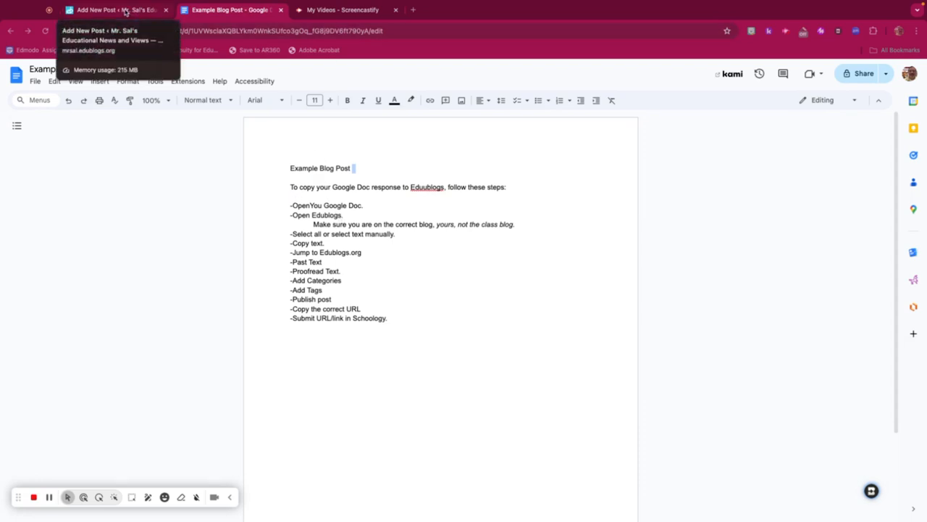
- Switch from the Google Doc to the open Edublogs blog
click(108, 12)
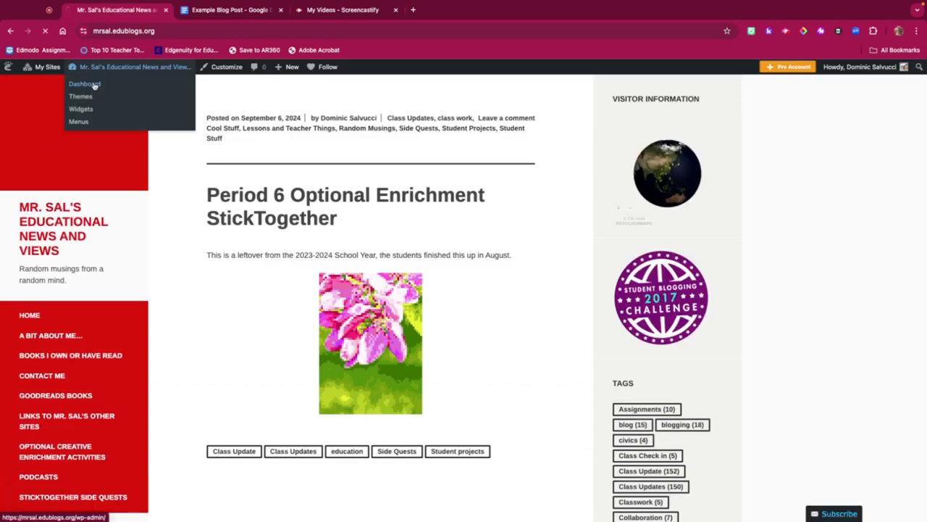
- Go to the Dashboard and start a blank new post from Posts > Add New
click(81, 87)
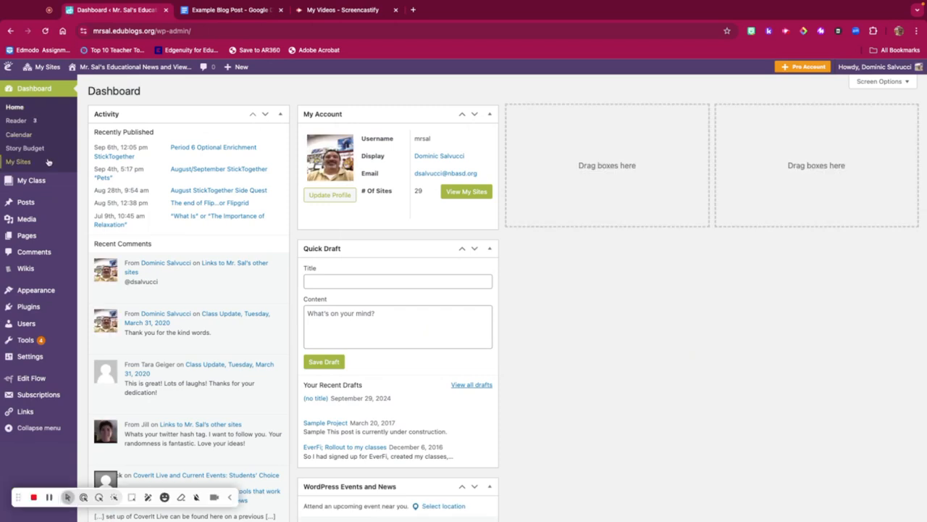
mouse_move(25, 202)
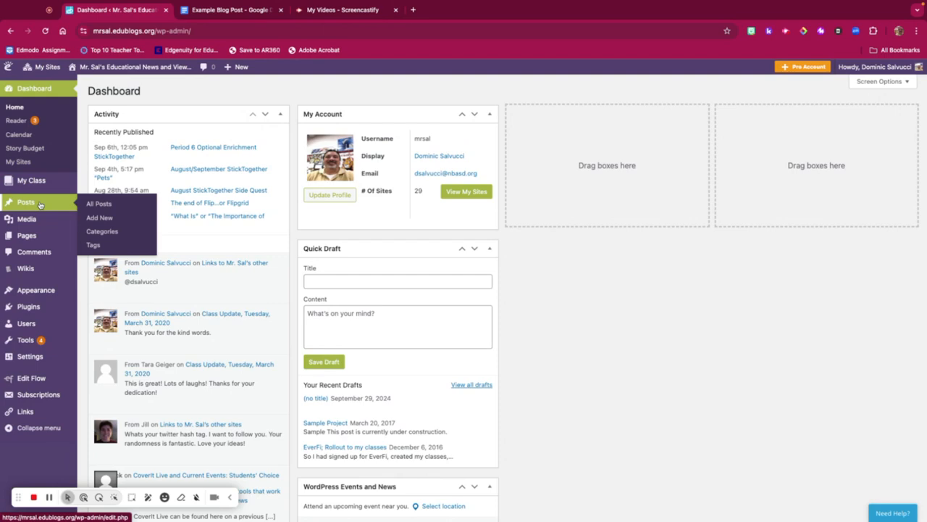
mouse_move(98, 218)
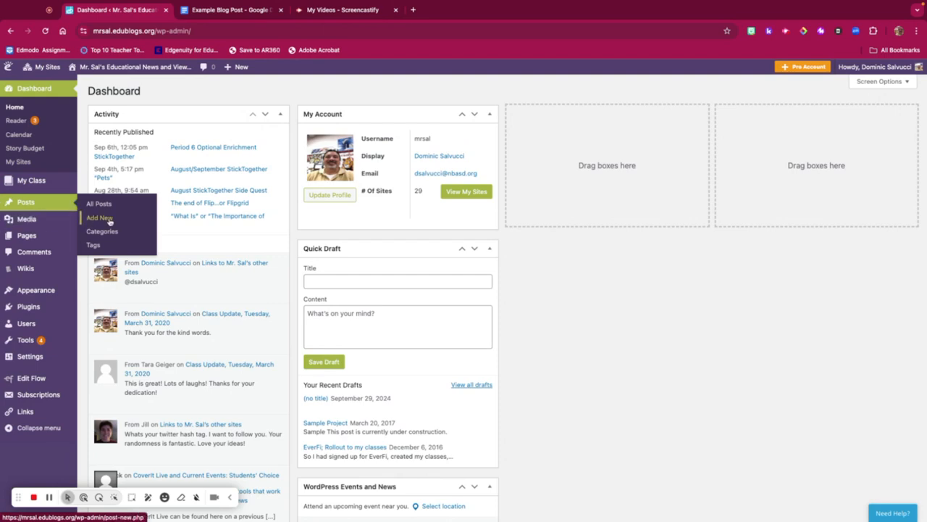
click(99, 218)
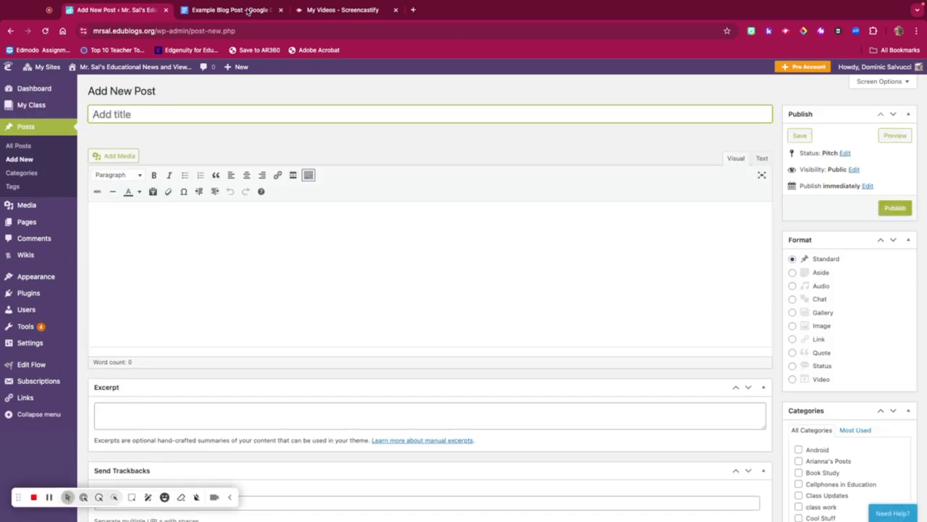
- Select the Example Blog Post body from 'To copy…' through the last step, excluding the title
click(232, 11)
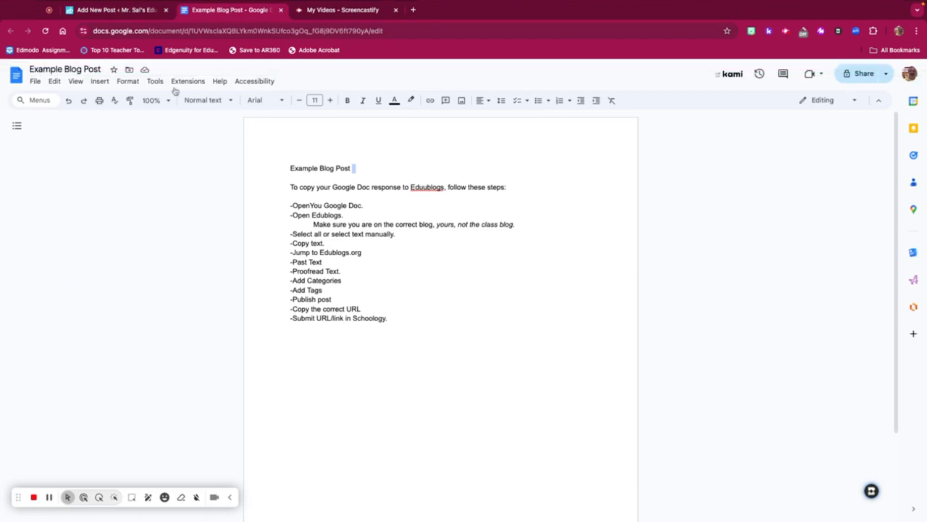
click(56, 81)
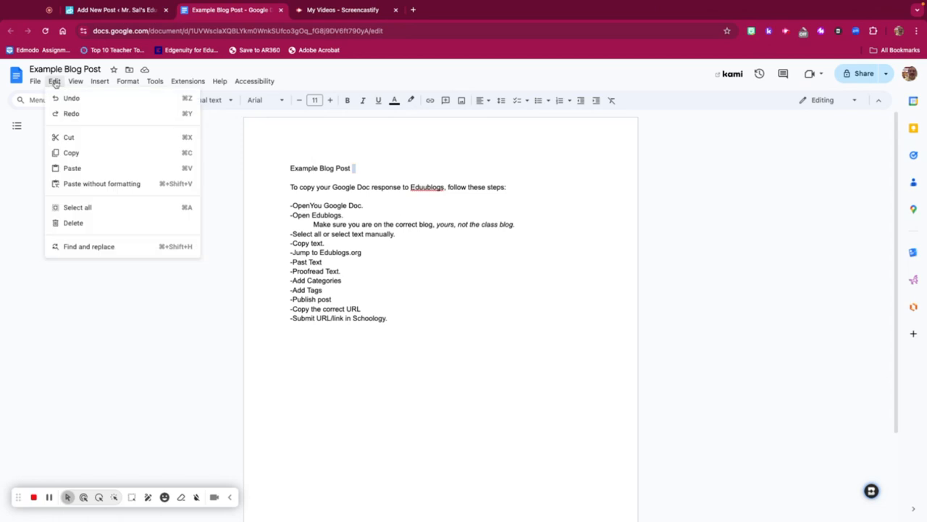
click(77, 207)
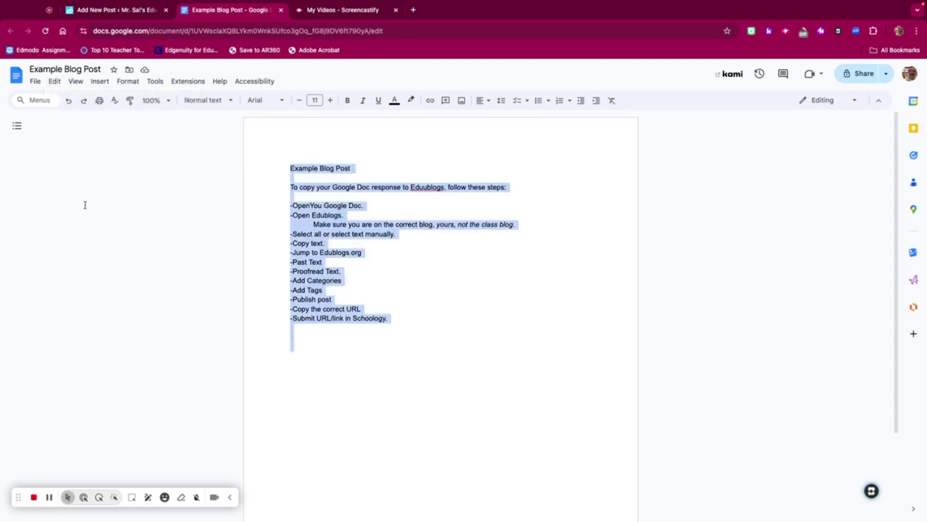
click(284, 187)
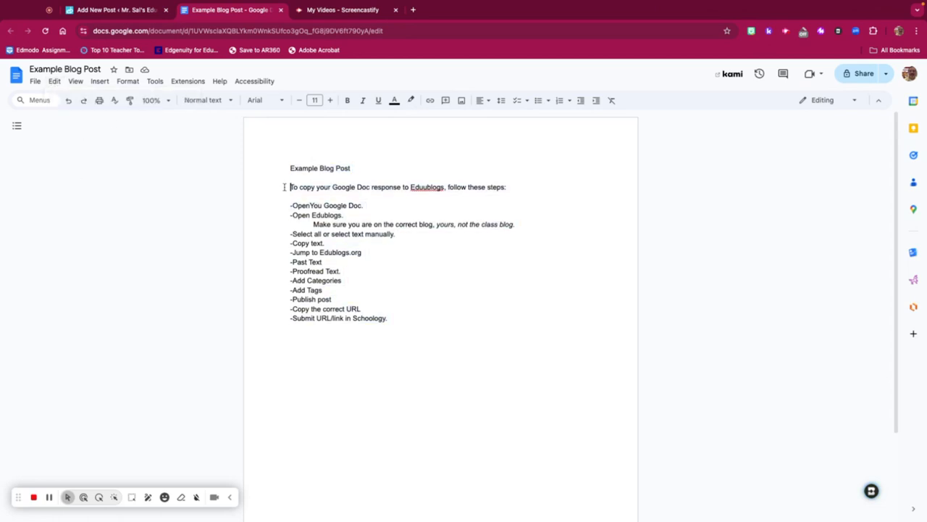
drag(290, 187, 389, 319)
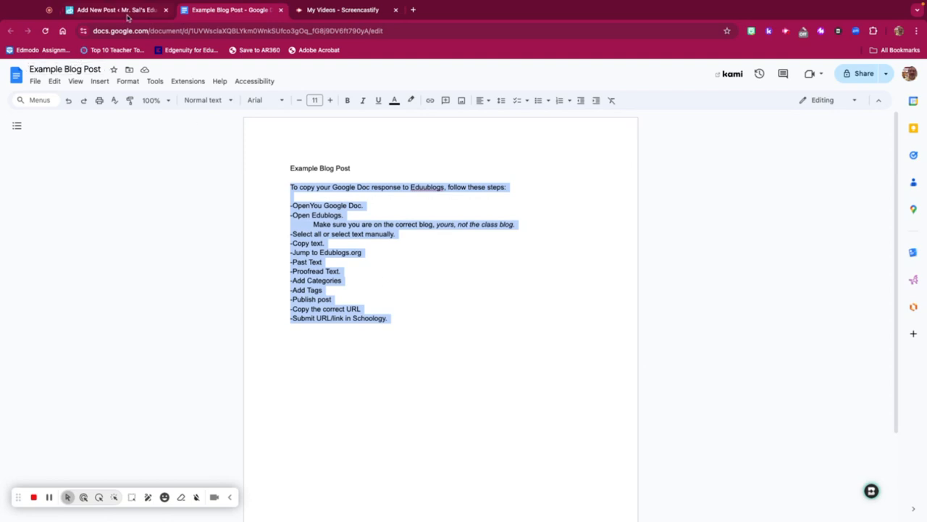
- Paste the copied Google Doc instructions into the new post's body
click(108, 10)
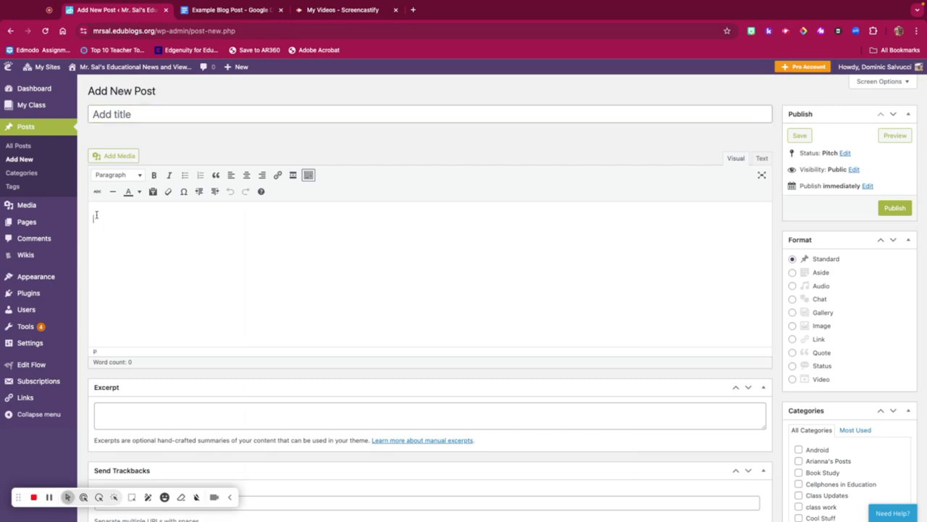
right_click(95, 217)
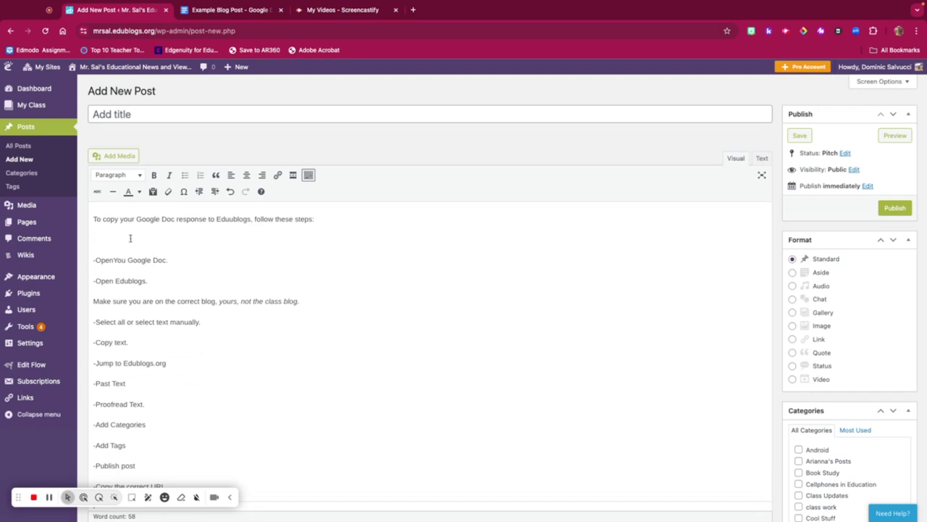
- Scroll through the pasted instructions to proofread them down to the last step
scroll(down, 3)
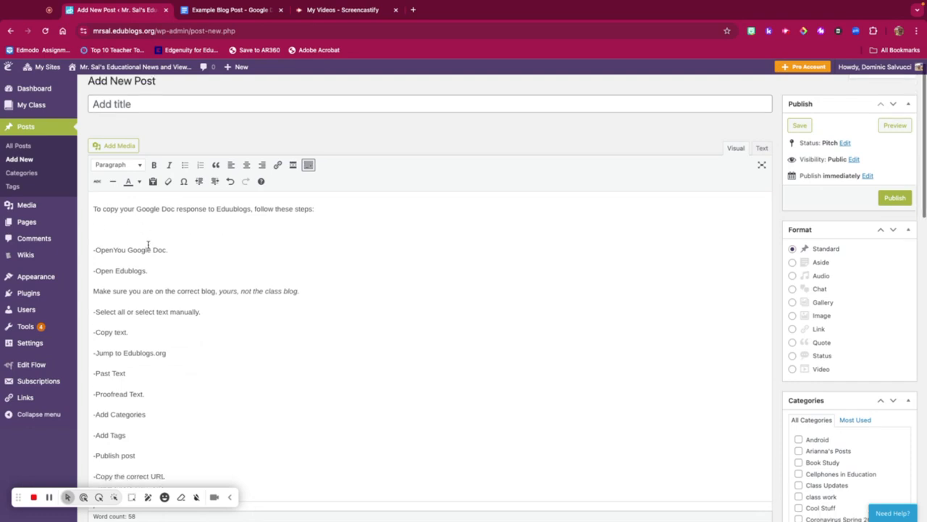
scroll(down, 3)
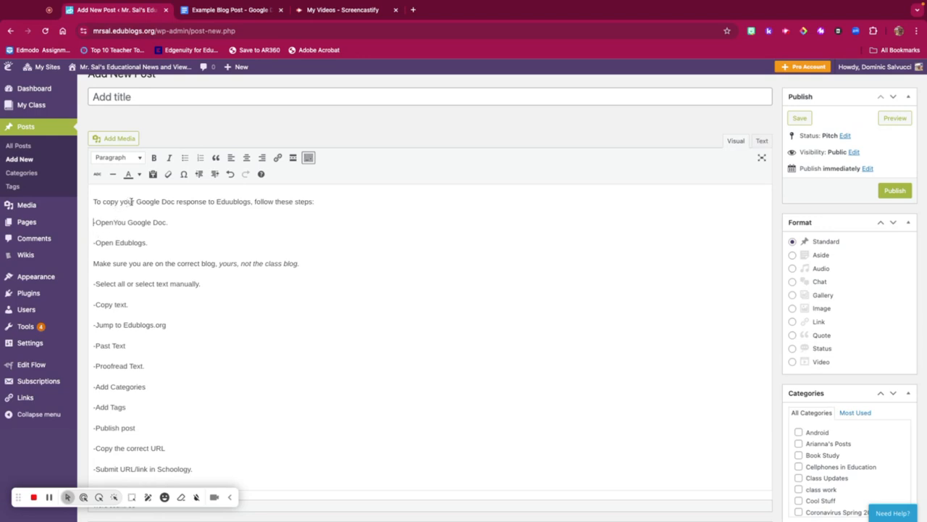
mouse_move(179, 200)
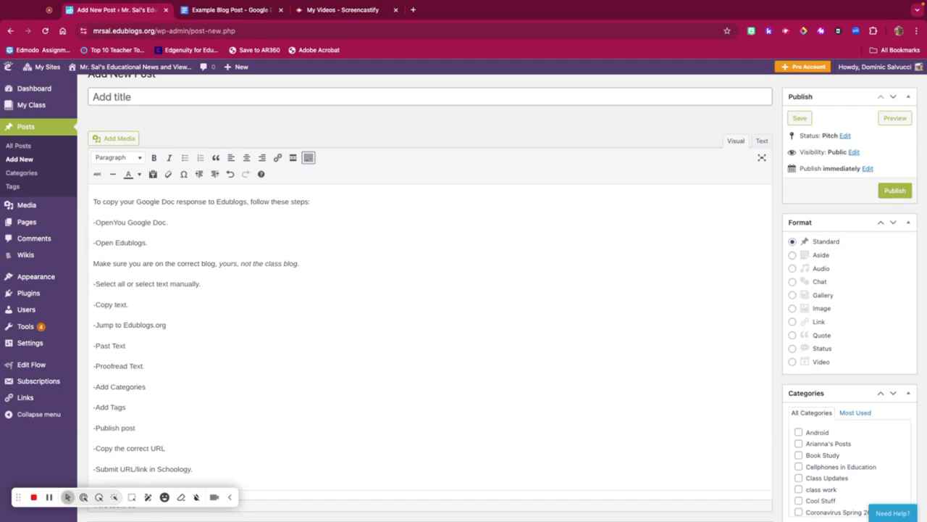
scroll(down, 3)
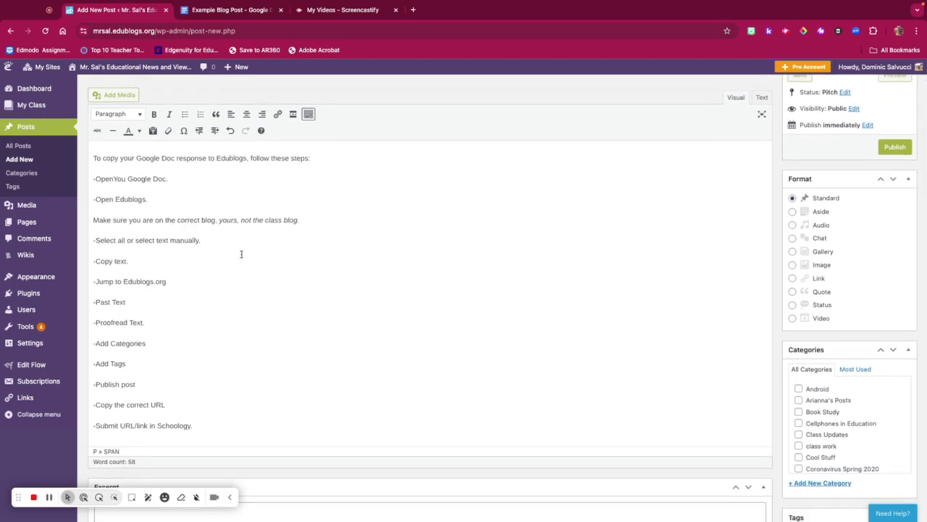
scroll(down, 3)
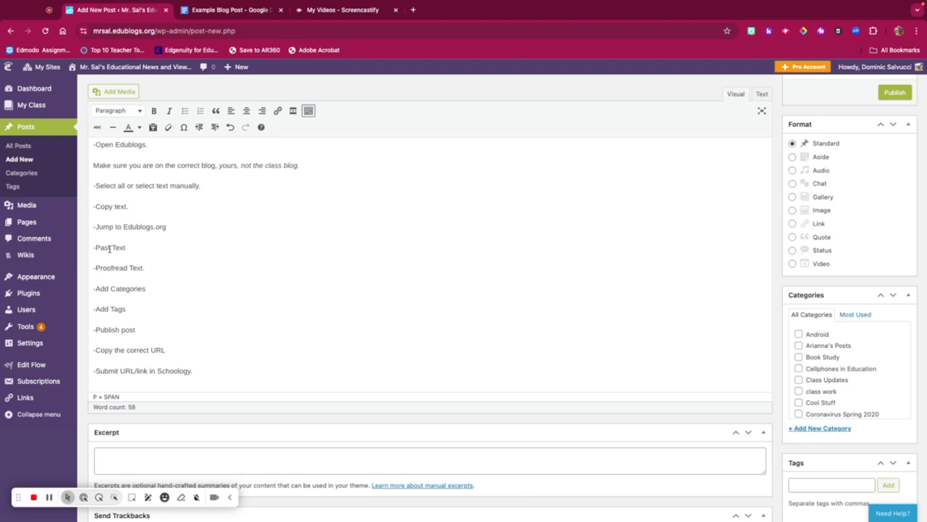
mouse_move(124, 300)
text(e)
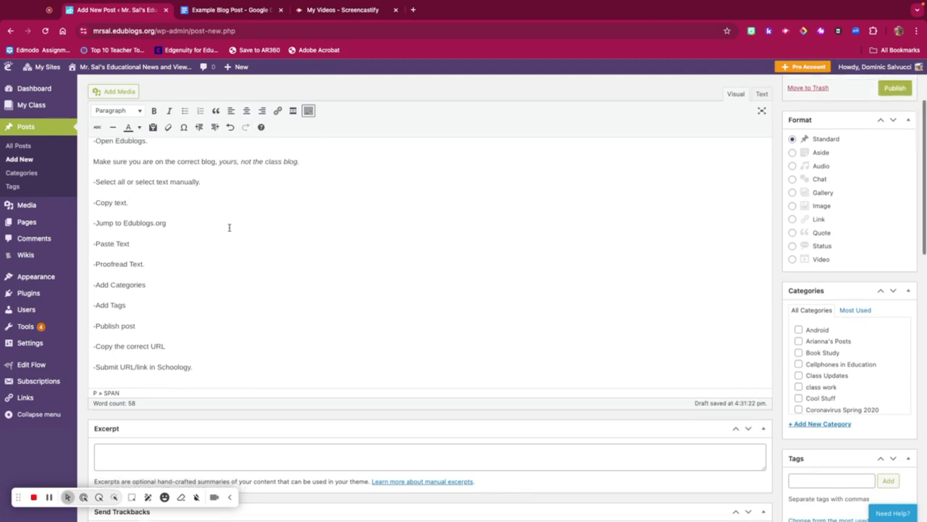
scroll(down, 3)
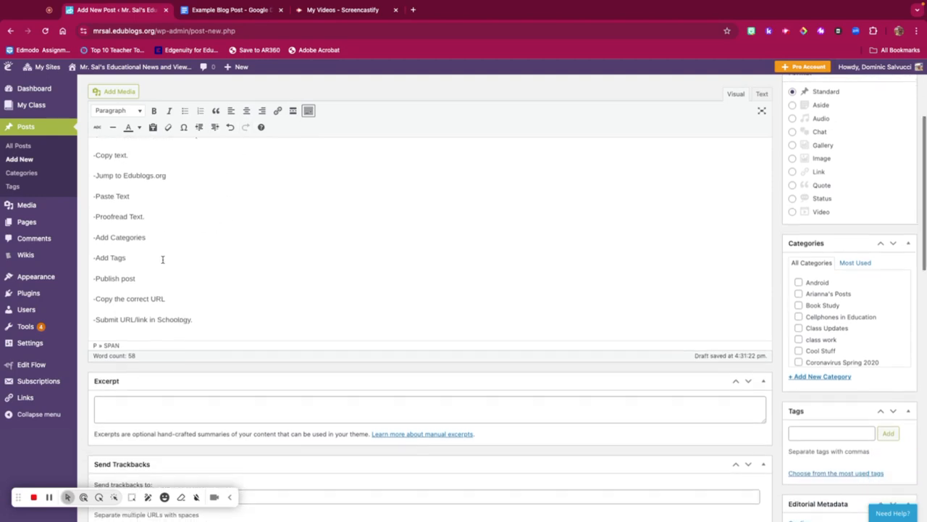
scroll(down, 3)
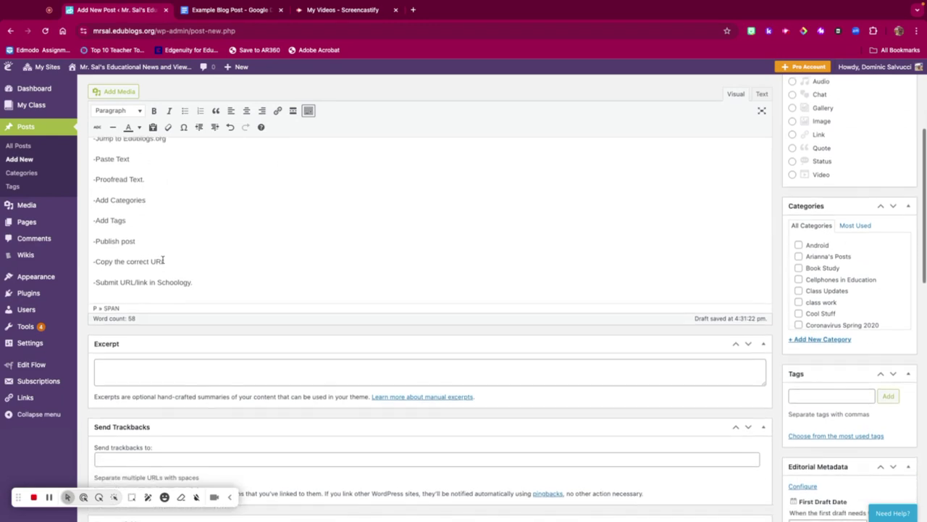
scroll(down, 3)
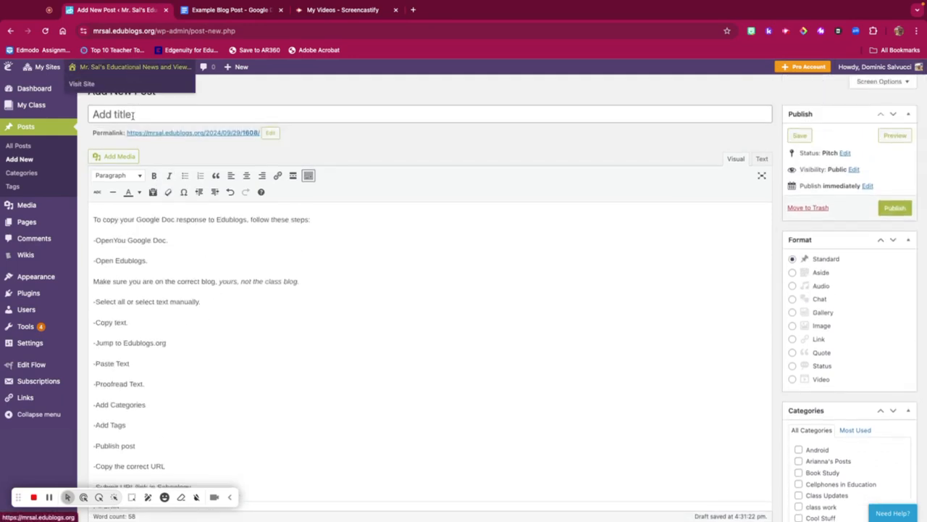
- Enter the post title 'How To: Copy from a Google Doc to your Edublogs Account'
text(H)
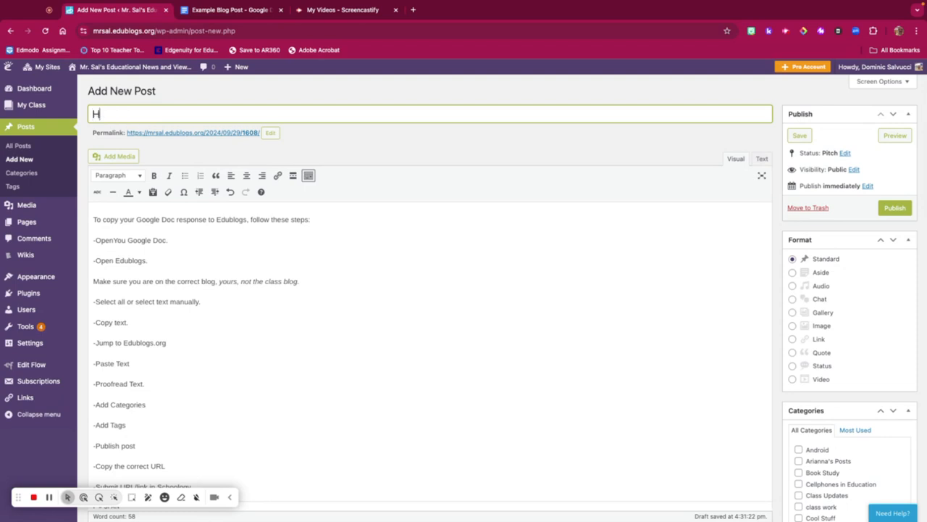
text(ow To)
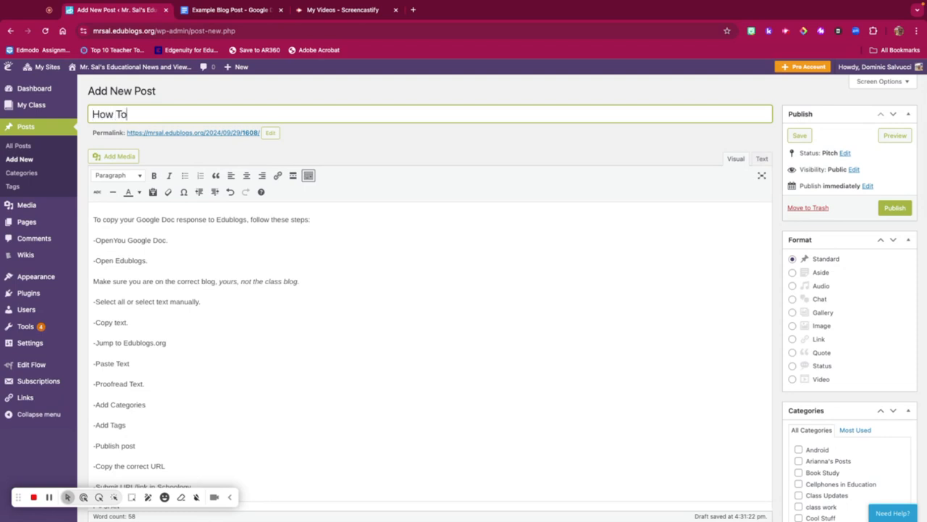
text(: Cop)
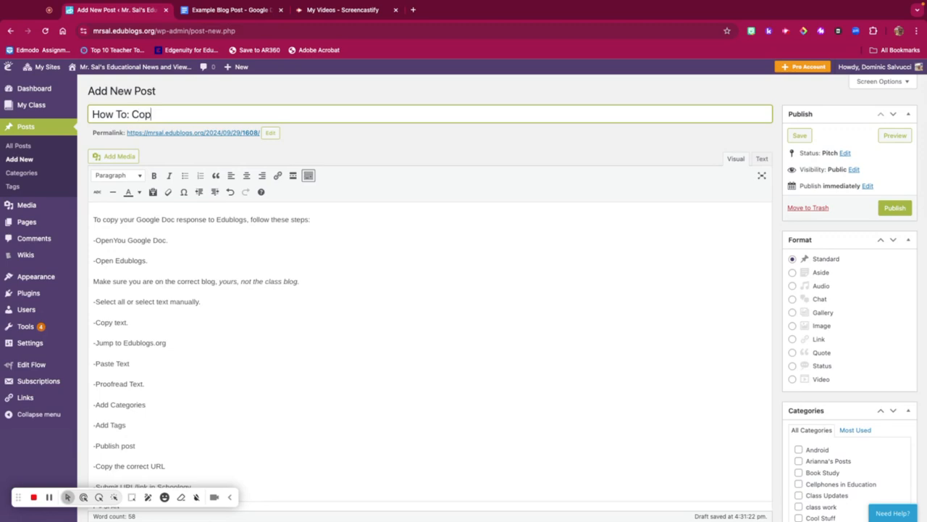
text(y)
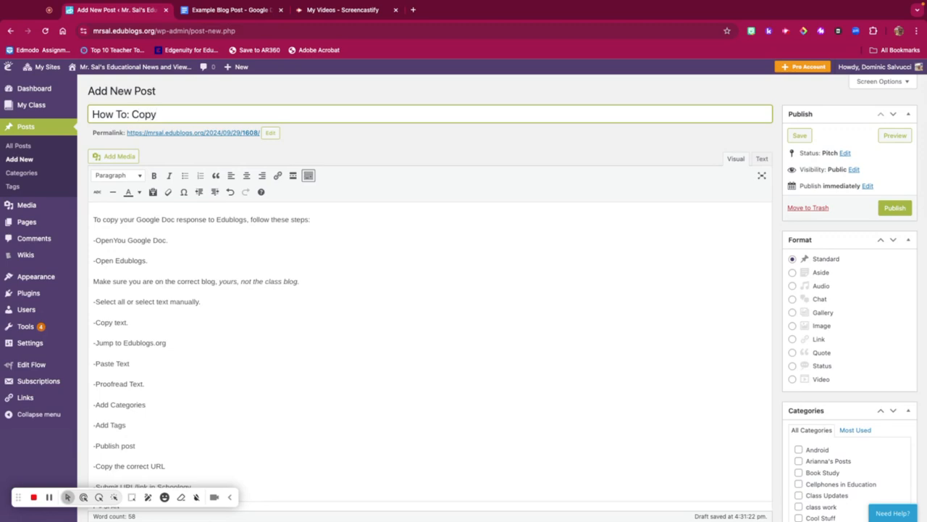
text(from)
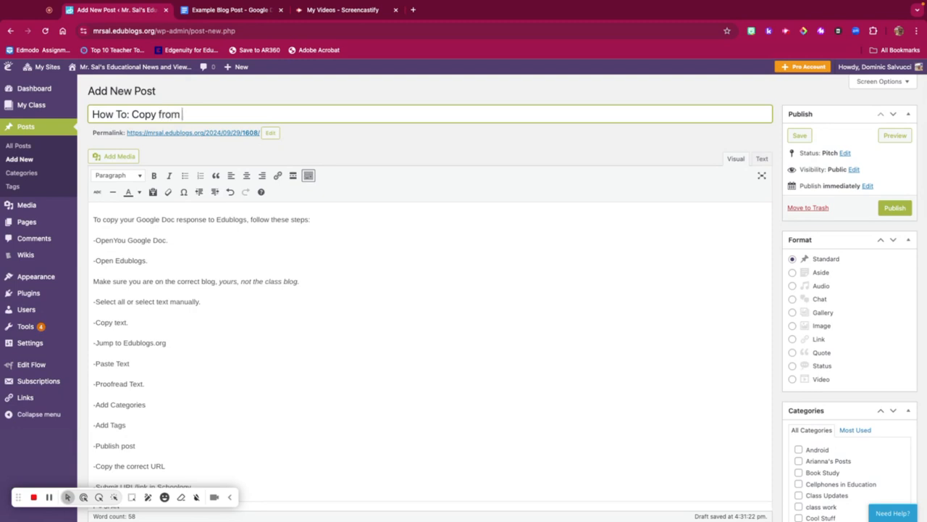
text(a Google)
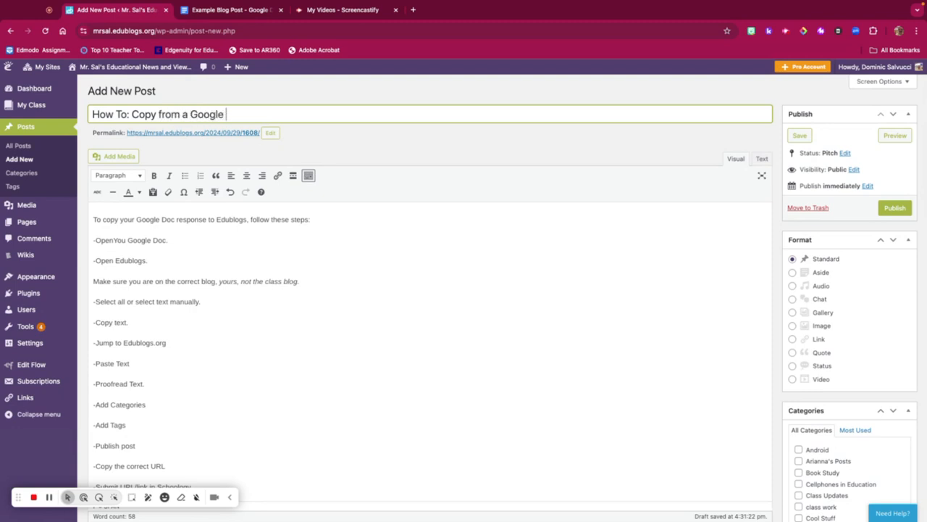
text(Doc r)
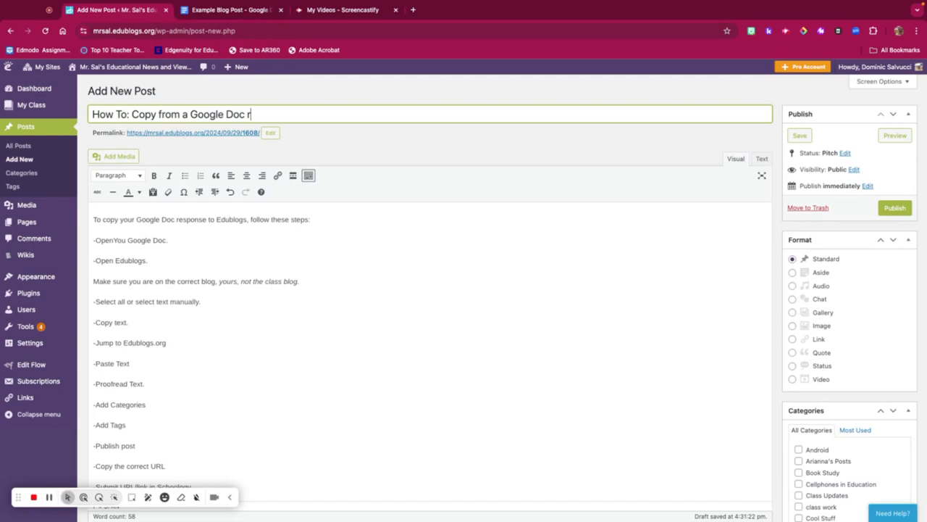
text(to)
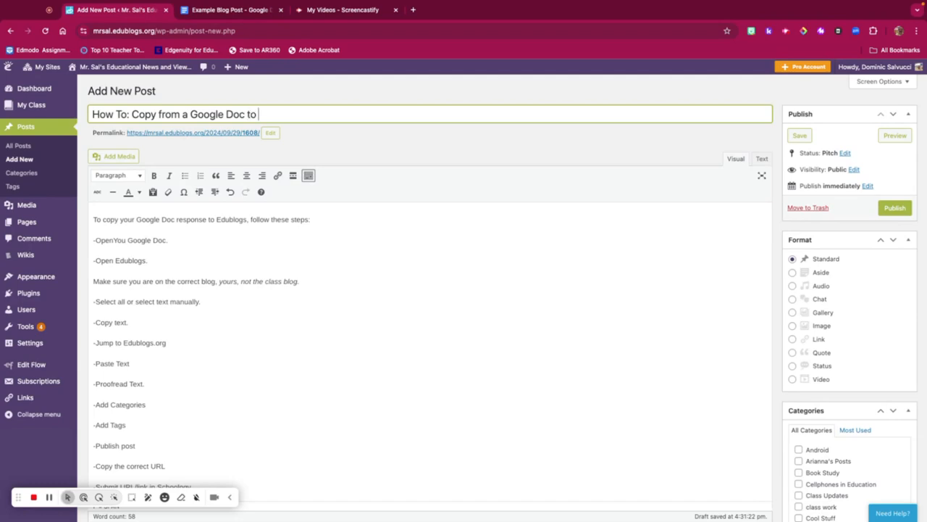
text(your Edu)
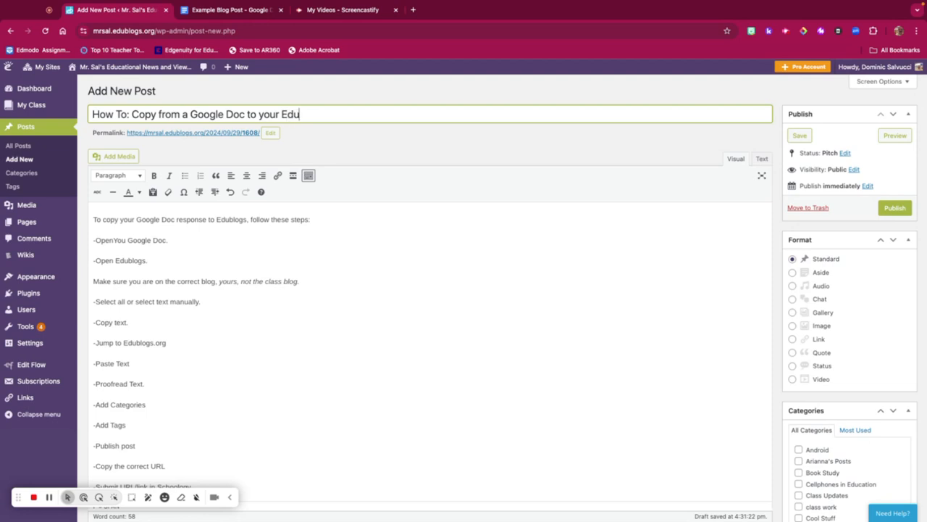
text(blogs)
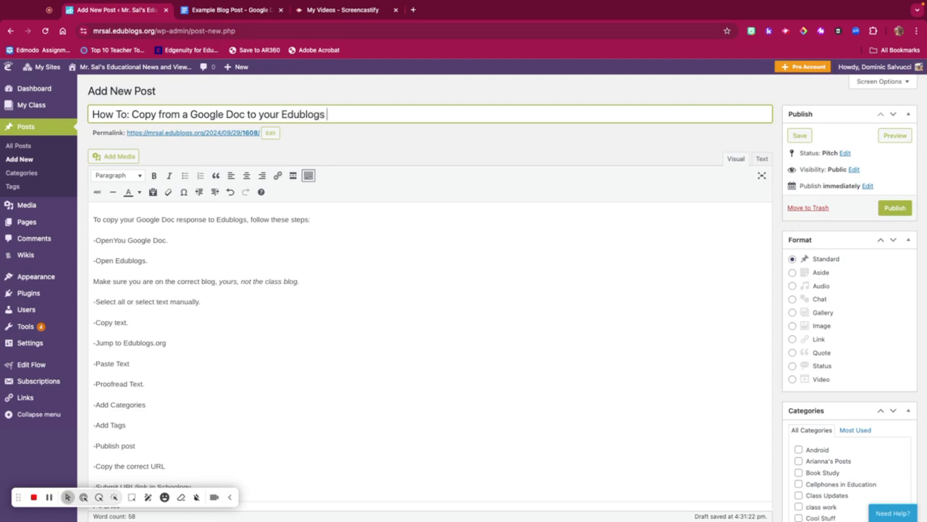
text(Acco)
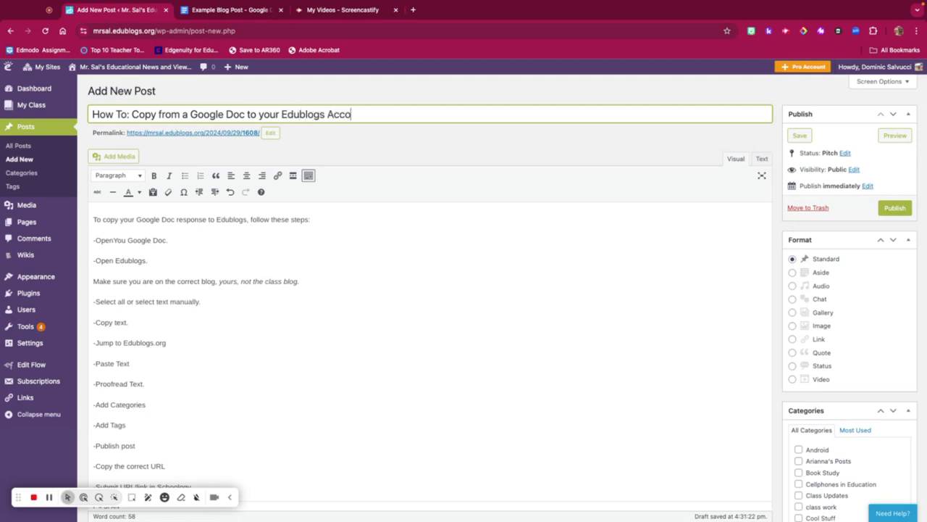
text(unt)
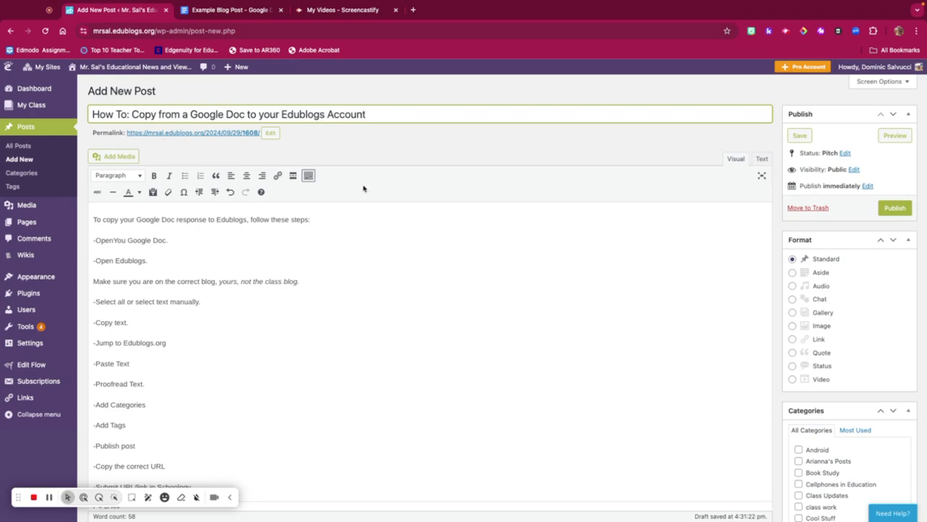
scroll(down, 3)
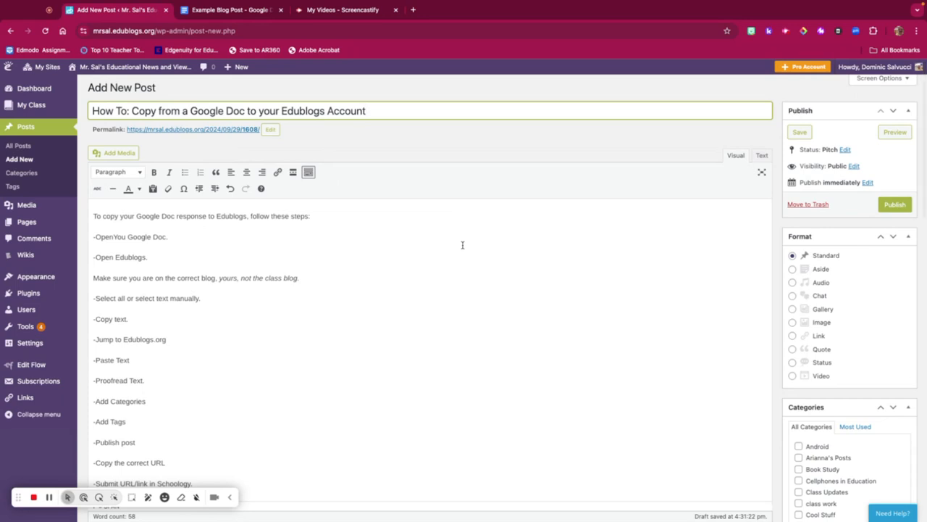
- Tick the class work, Student Projects and Tech Tips category checkboxes
scroll(down, 3)
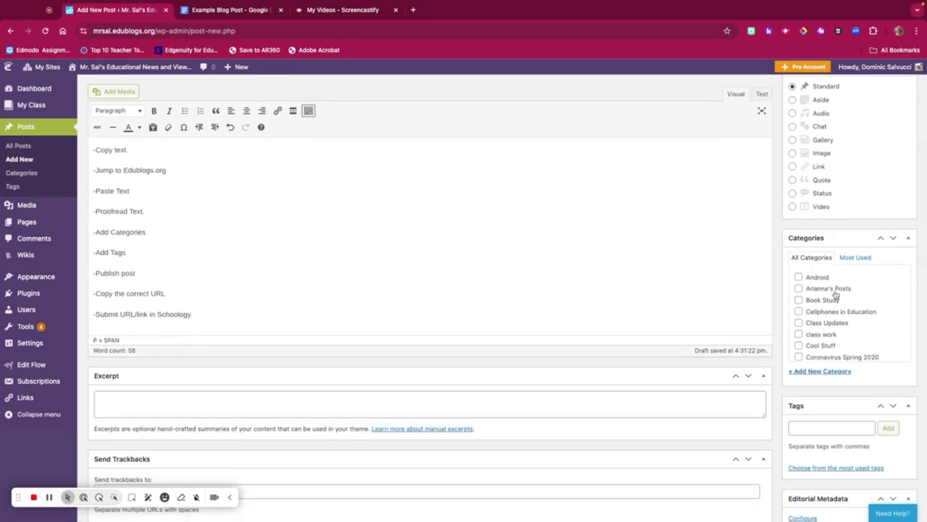
scroll(down, 3)
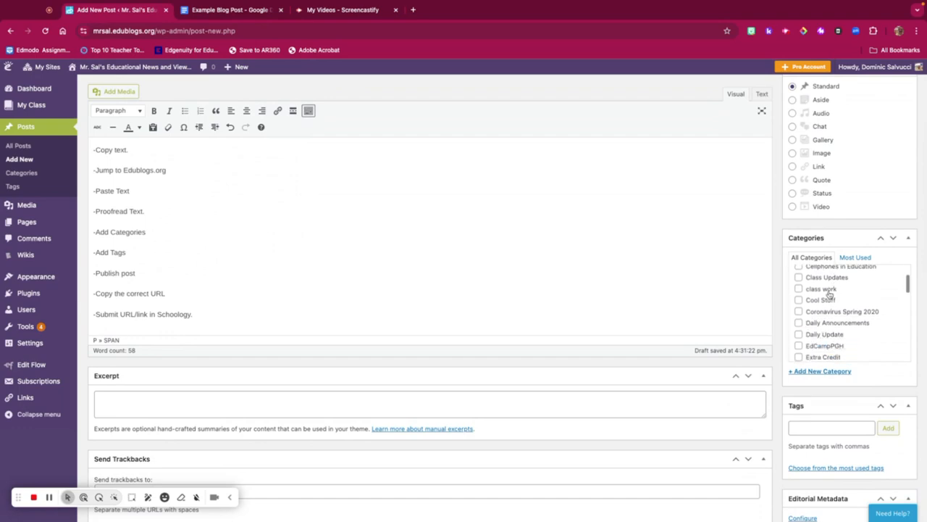
click(797, 287)
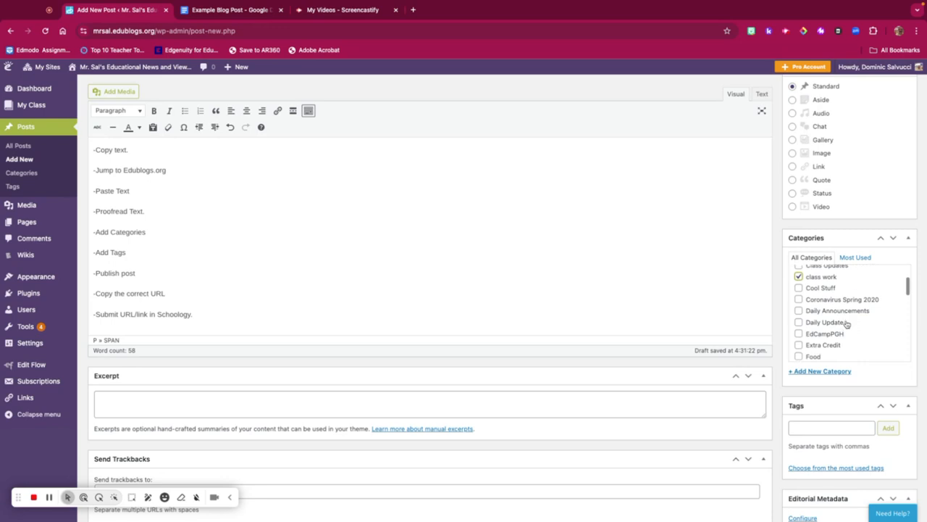
scroll(down, 3)
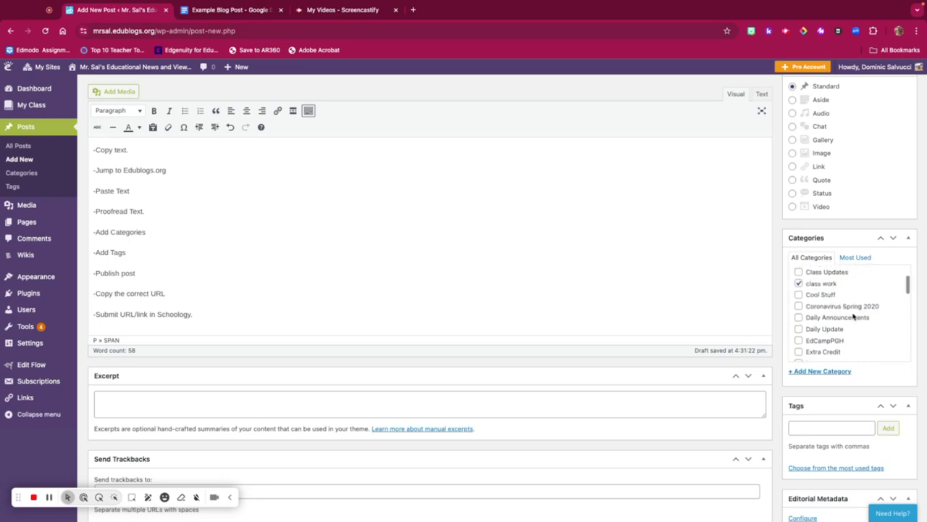
scroll(down, 3)
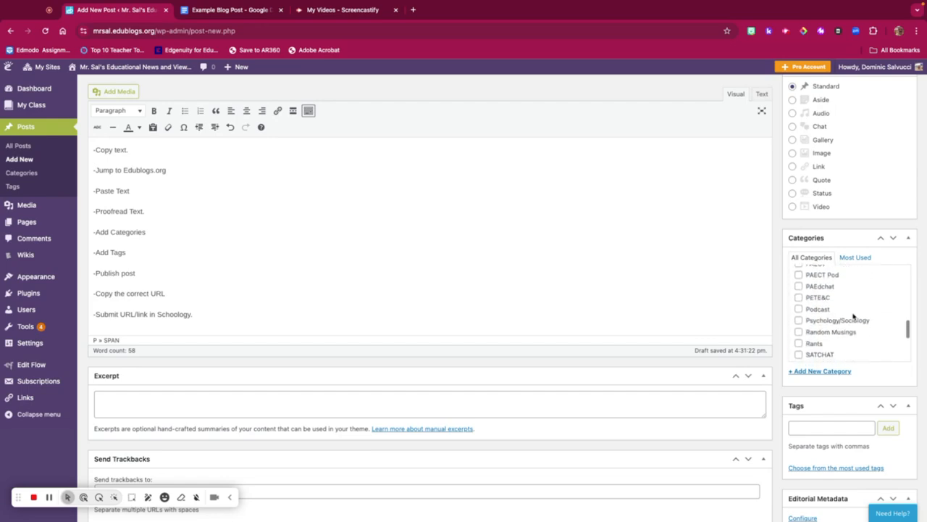
scroll(down, 3)
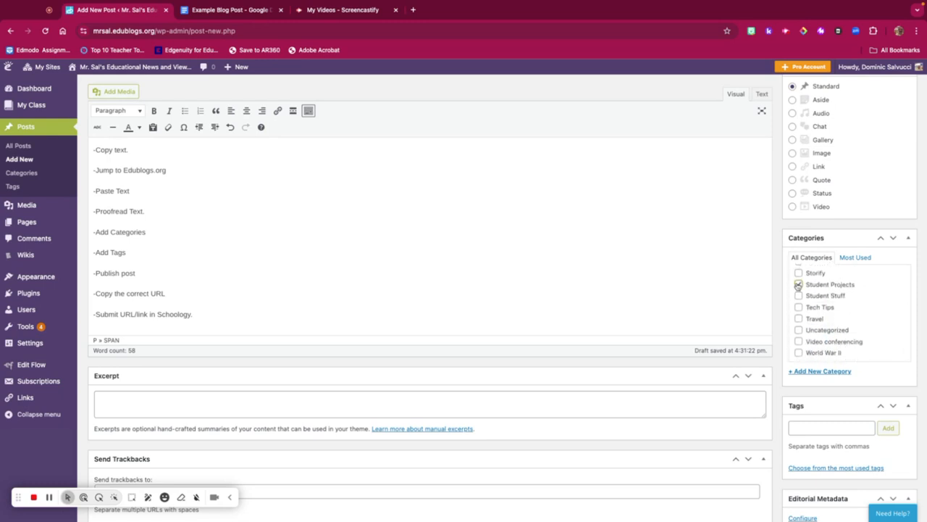
click(797, 284)
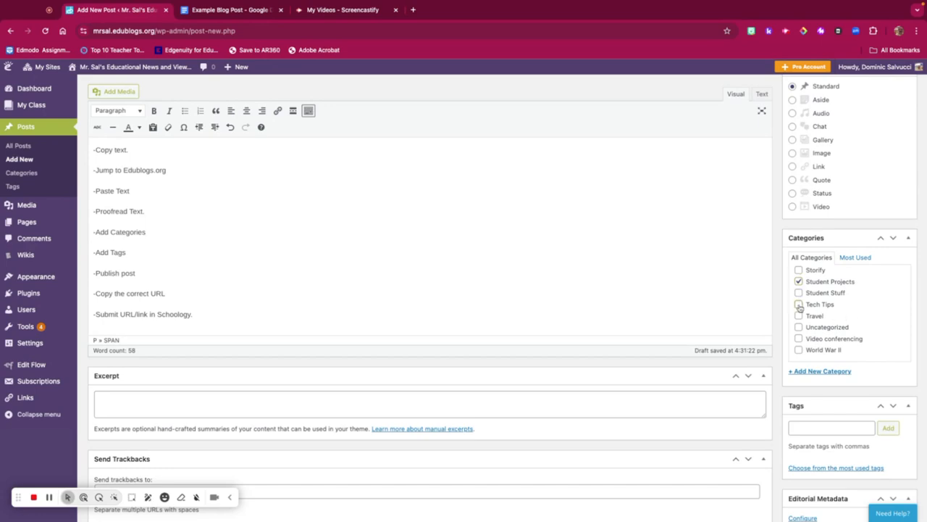
click(799, 304)
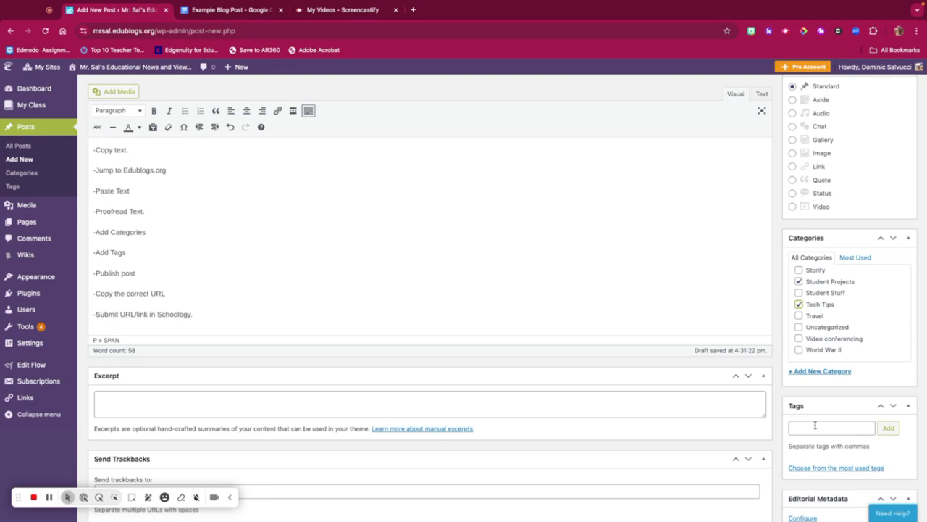
- Add the tags Student Blogging, Blogs, How To and Google Docs to the post
click(832, 429)
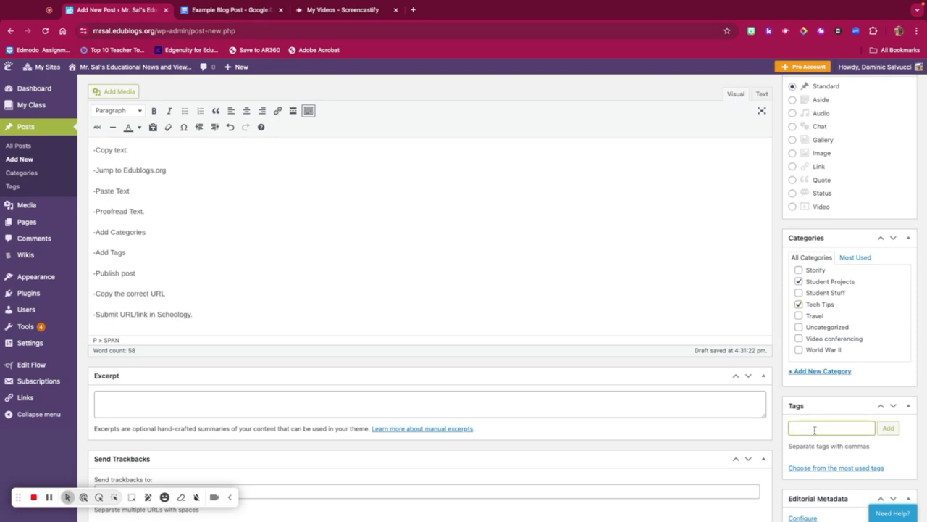
text(Student Blo)
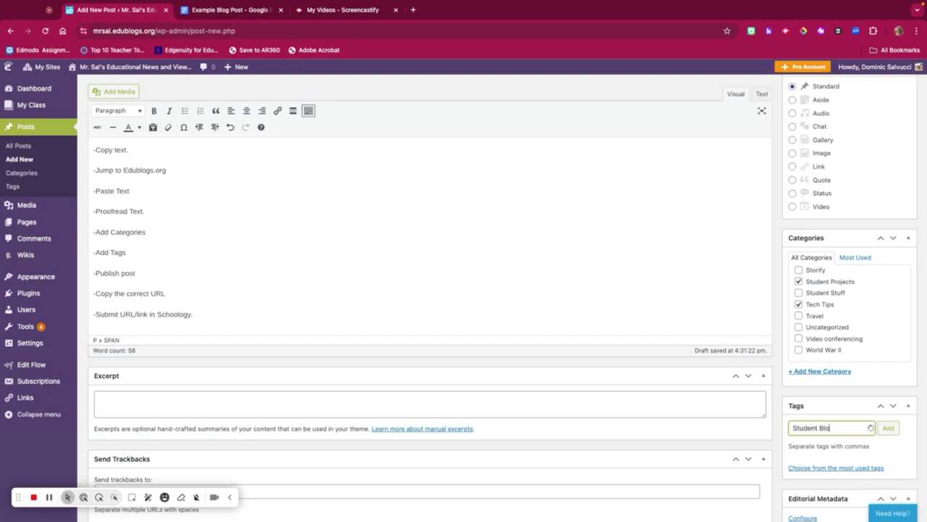
text(gginh)
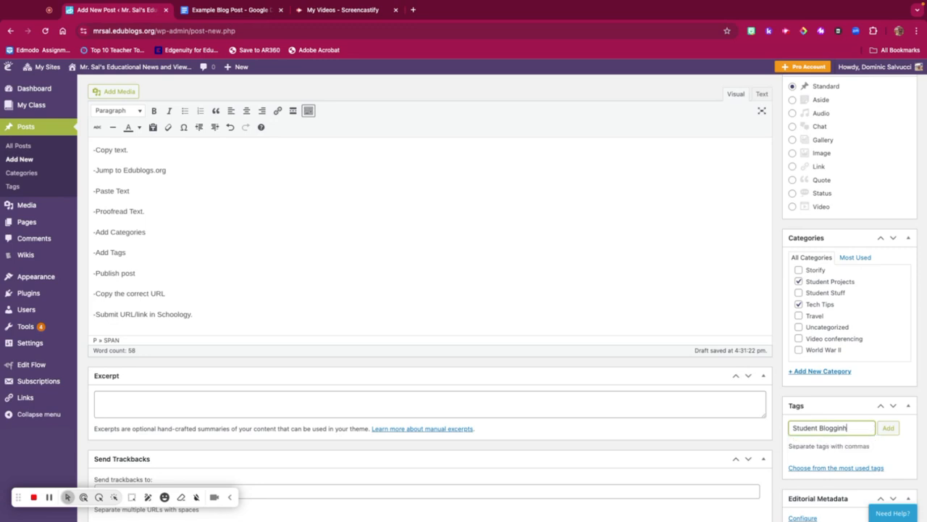
text(Student Blogging,)
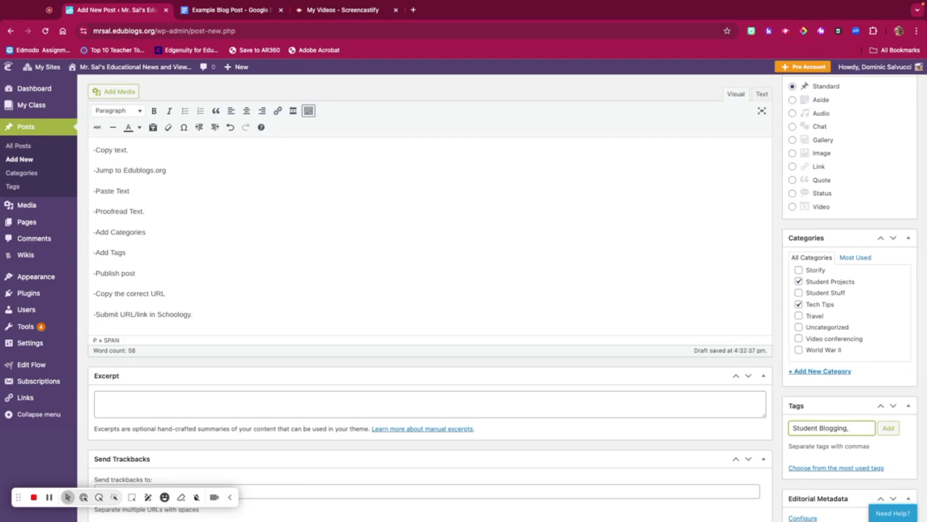
text(Blogs, How To,)
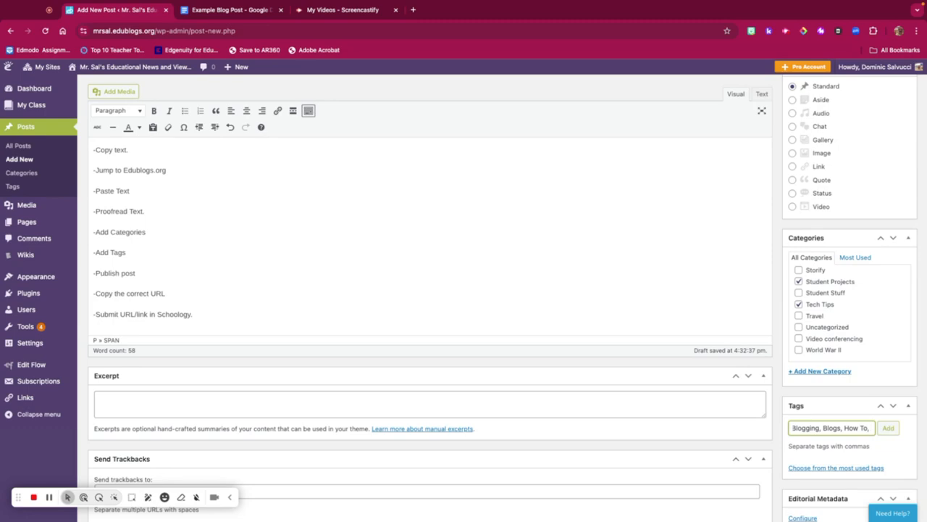
text(Google)
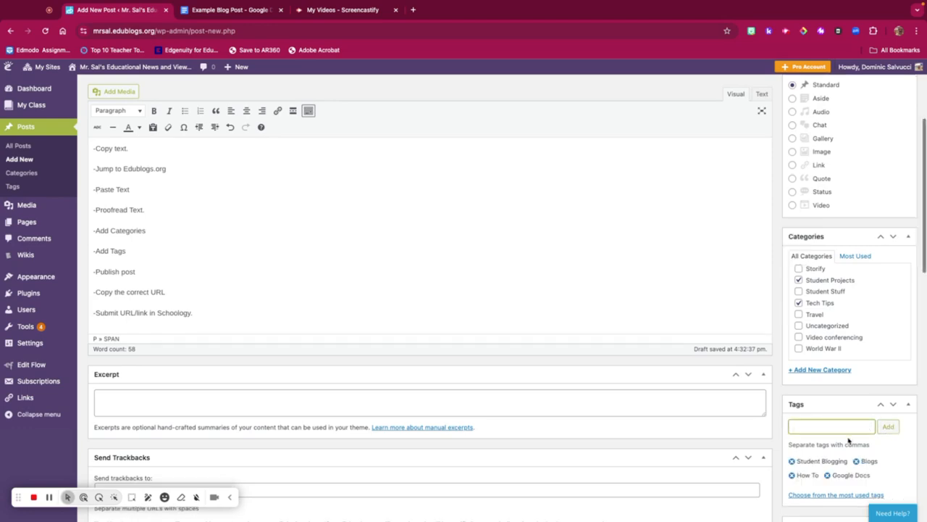
scroll(down, 3)
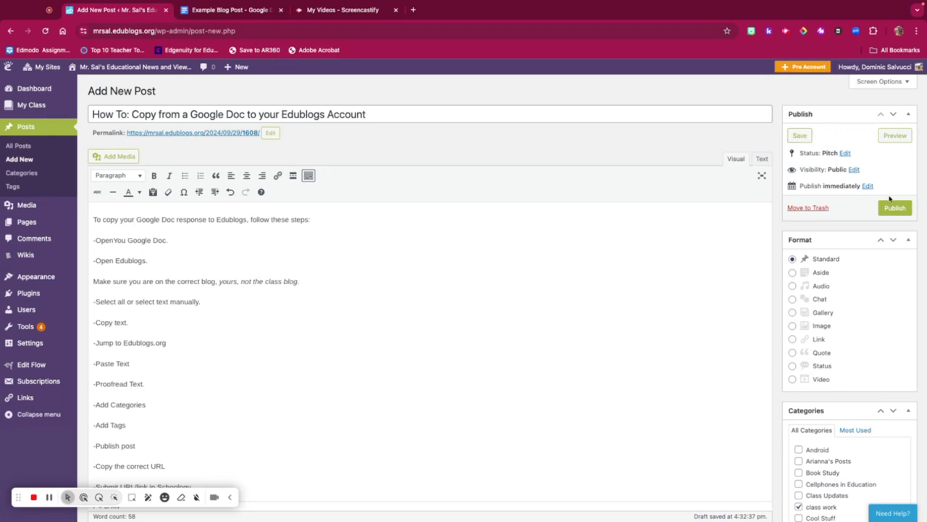
- Publish the post and see the published confirmation with its view link
click(896, 208)
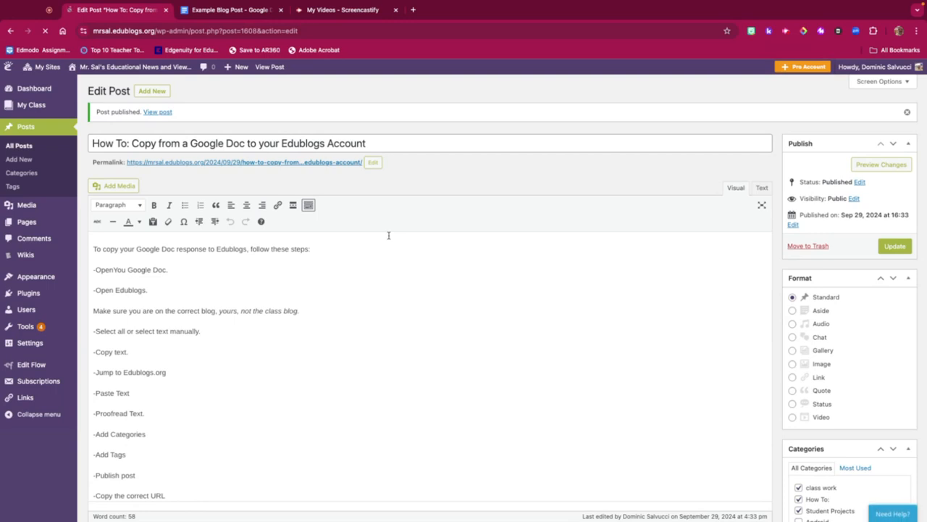
scroll(down, 3)
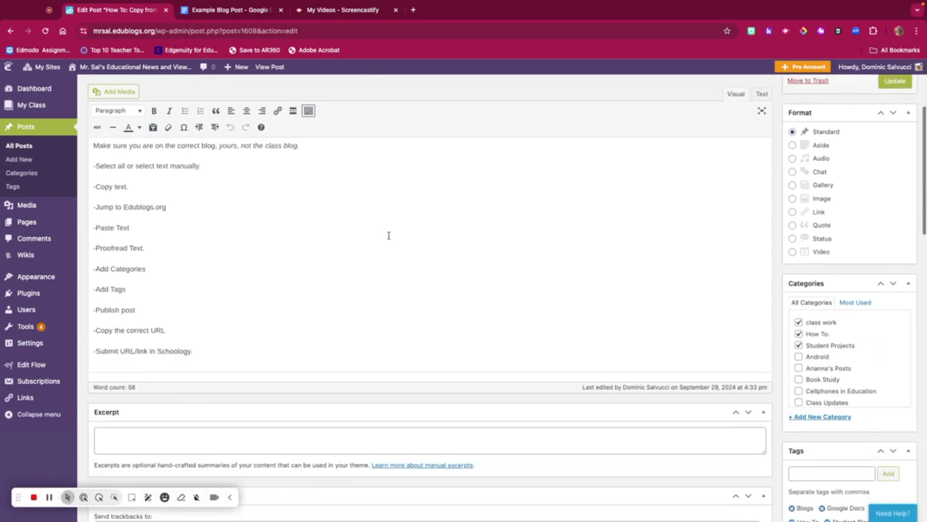
click(901, 92)
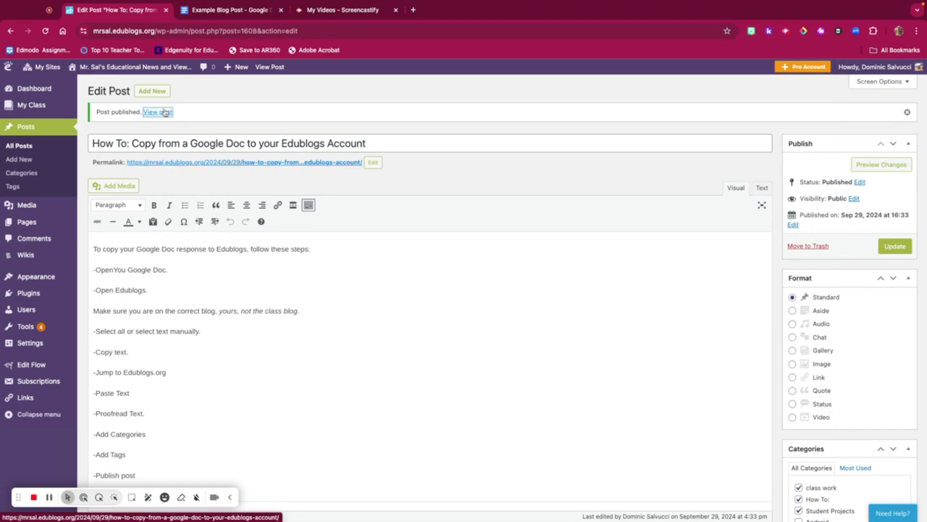
click(156, 111)
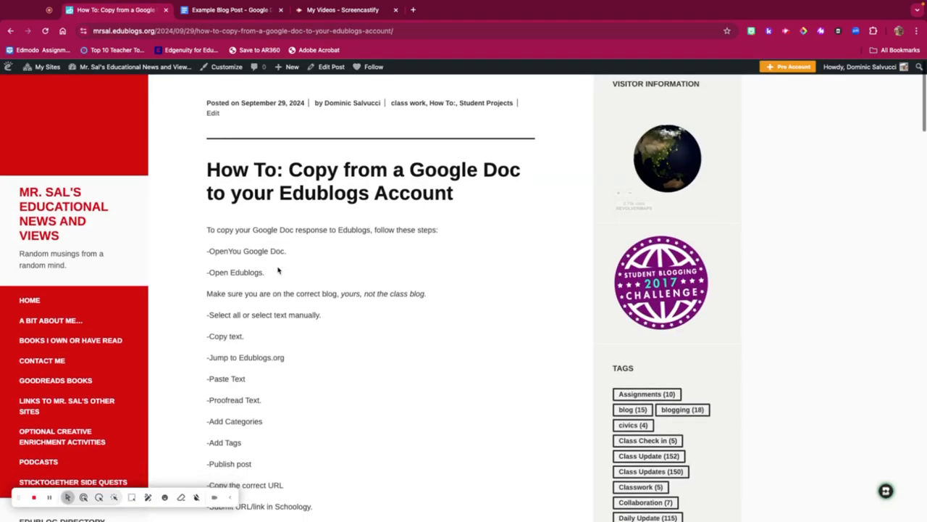
scroll(down, 3)
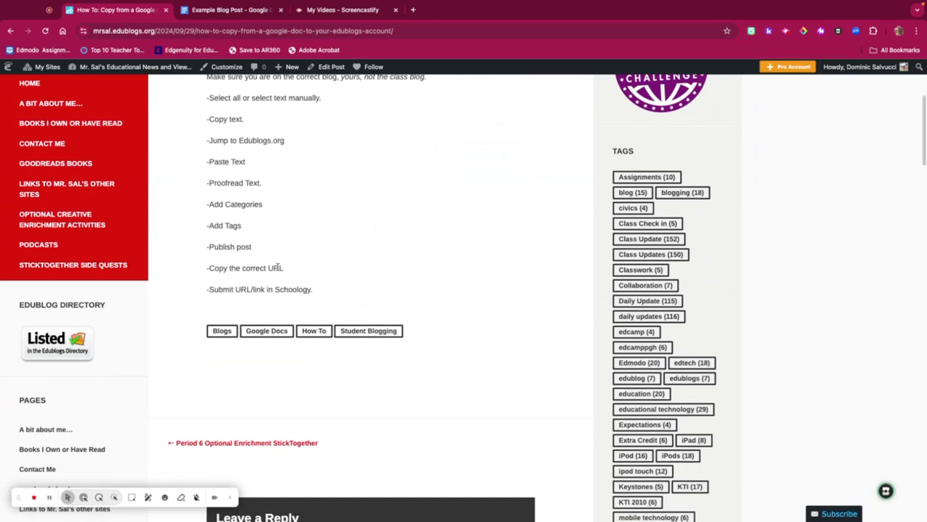
scroll(up, 3)
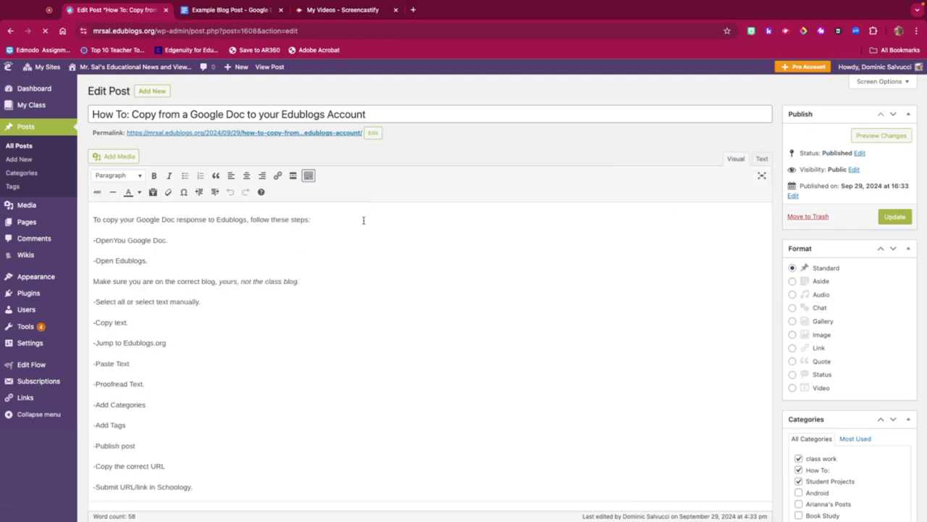
scroll(down, 3)
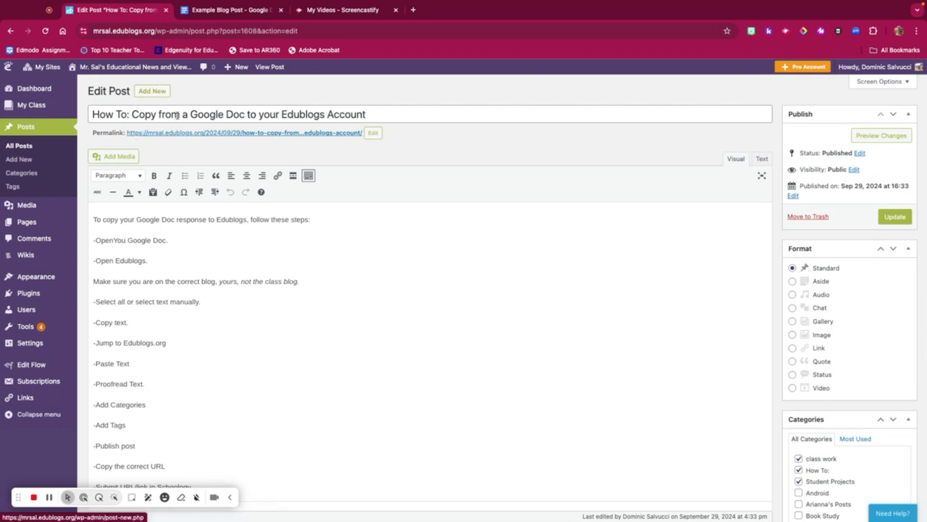
mouse_move(269, 67)
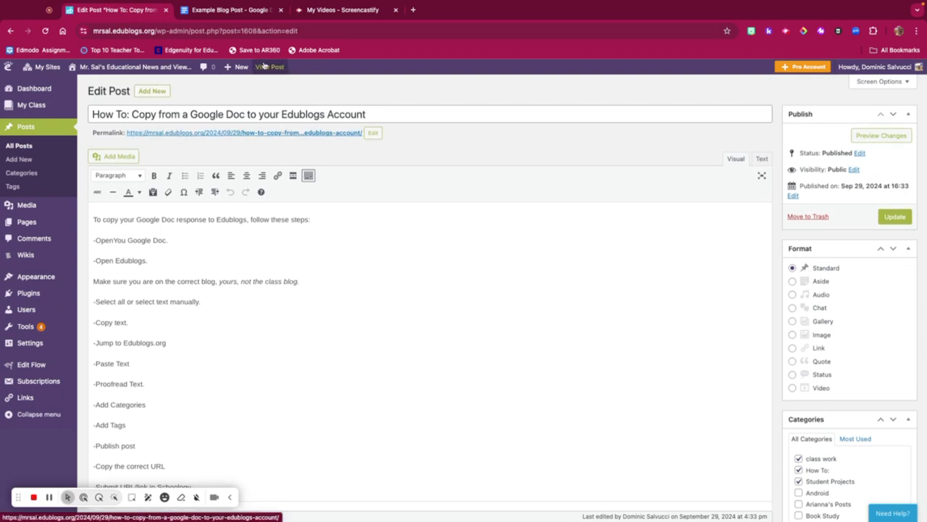
- View the published post on the live blog in full screen
click(266, 67)
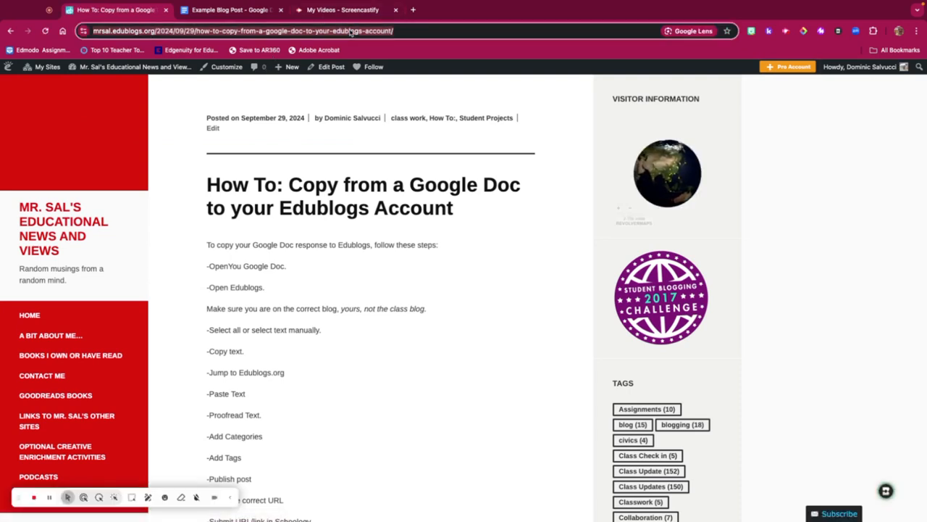
mouse_move(255, 50)
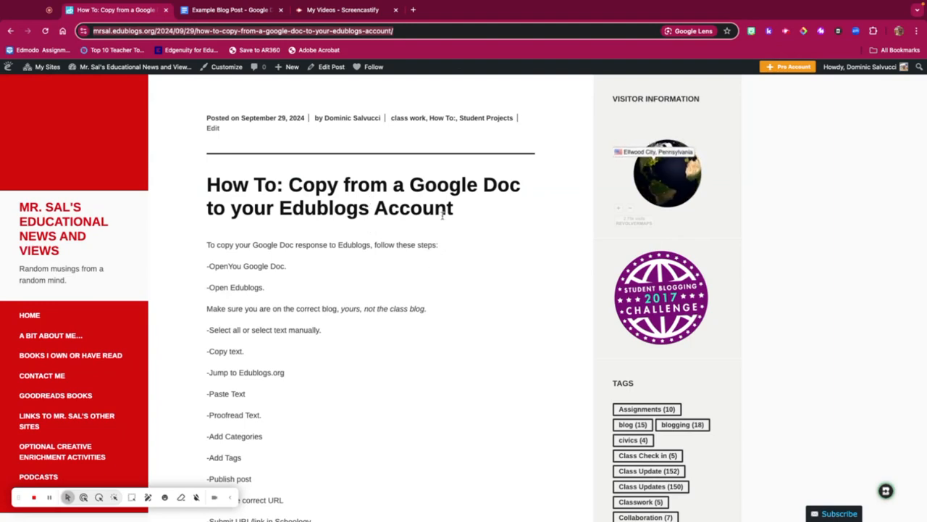
mouse_move(392, 167)
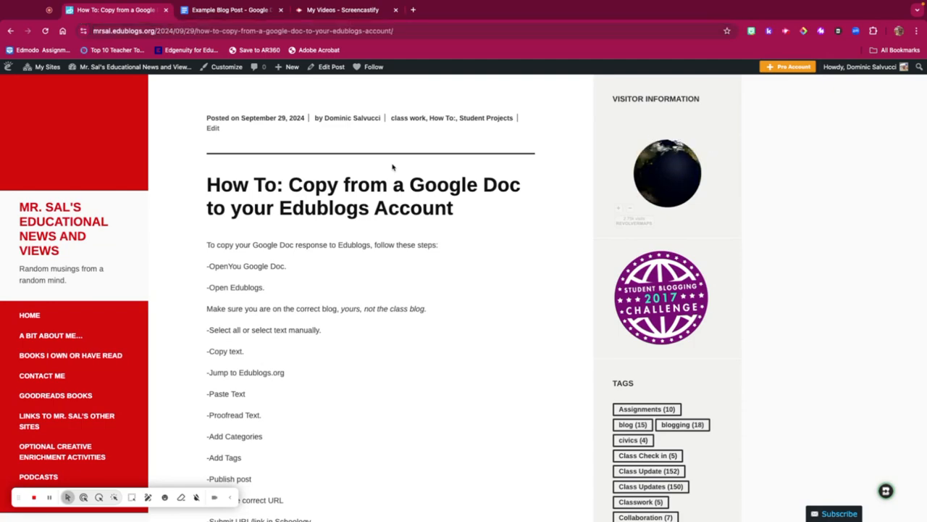
key(F11)
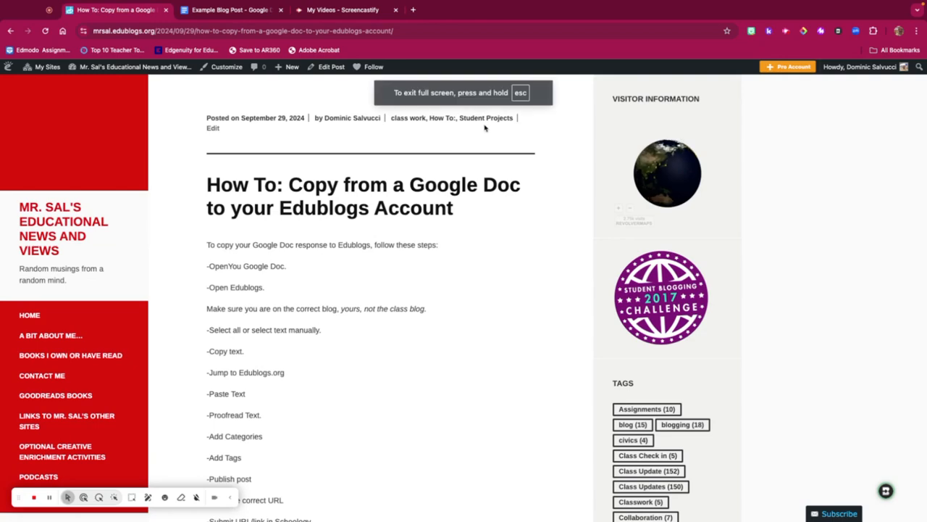